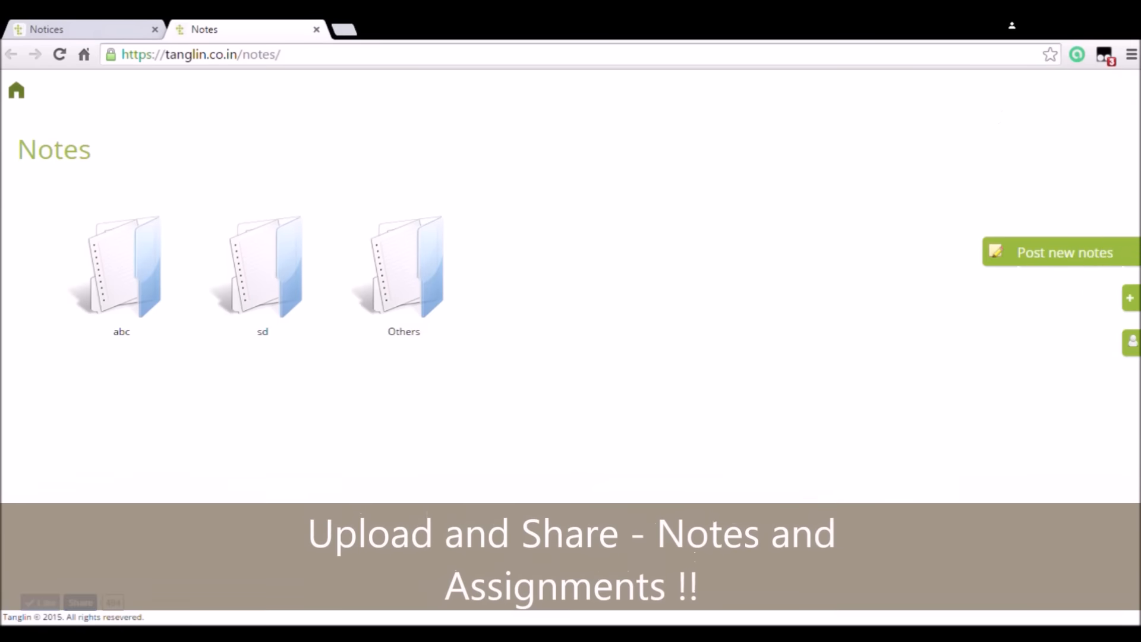
Step: Reach the dashboard profile panel with notifications and chat contacts via the tanglin menu
click(60, 29)
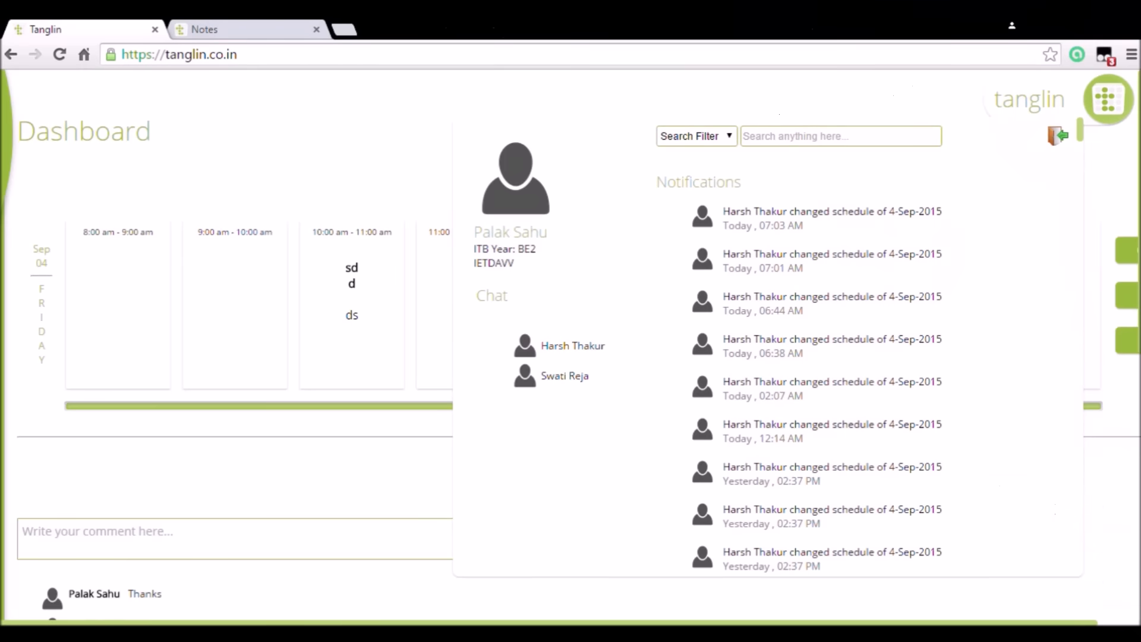
text(tan)
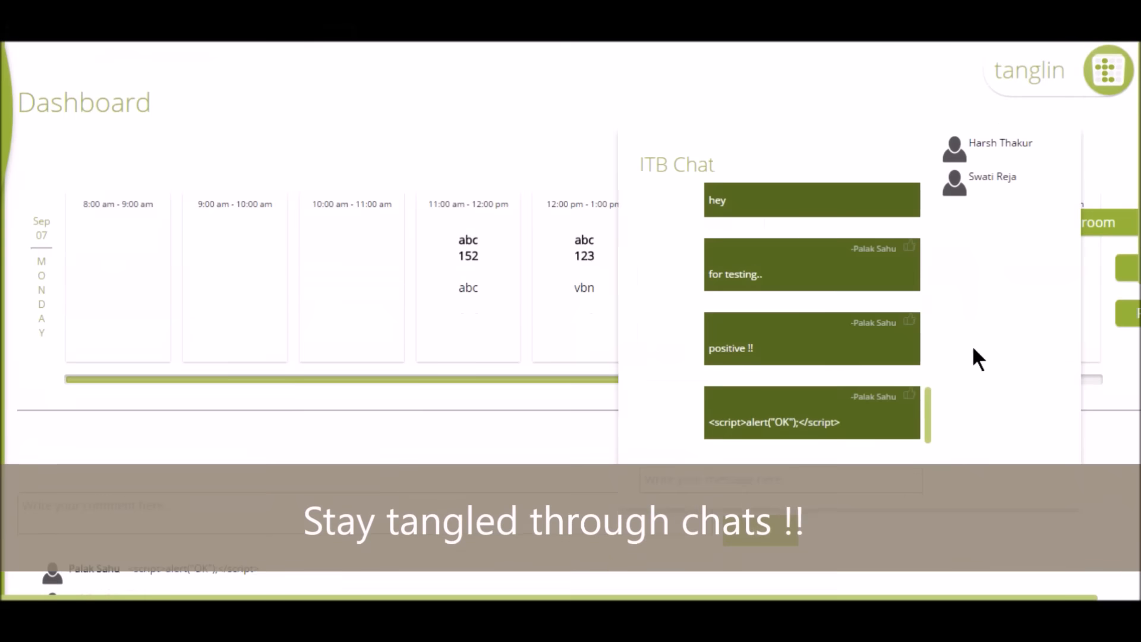
Step: Draft a new ITB Chat message reading "hey"
text(hey)
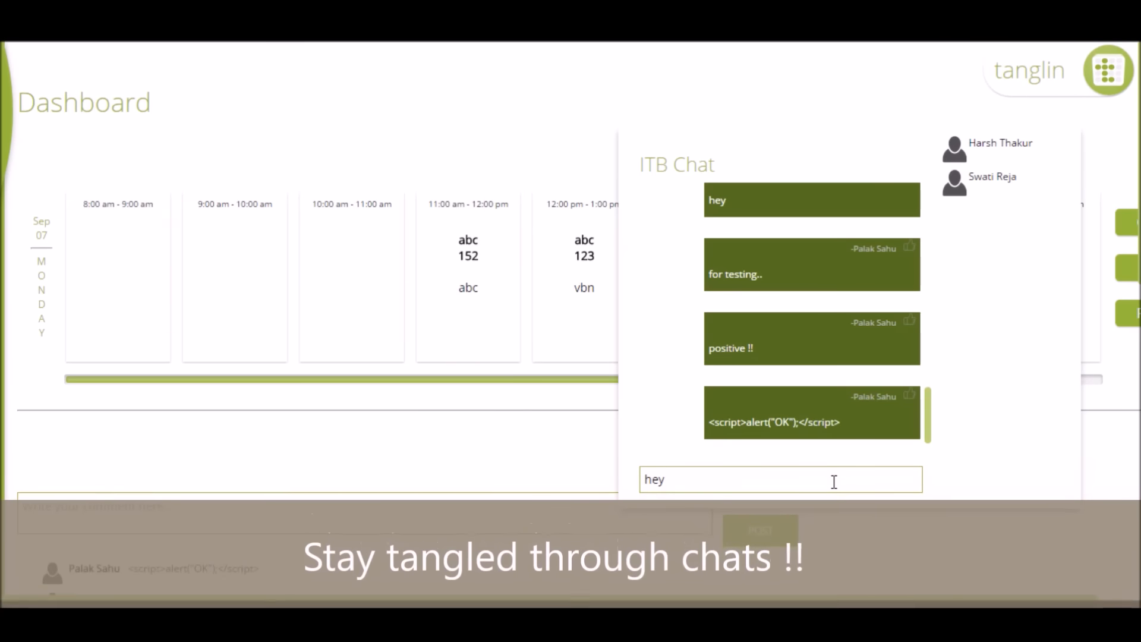